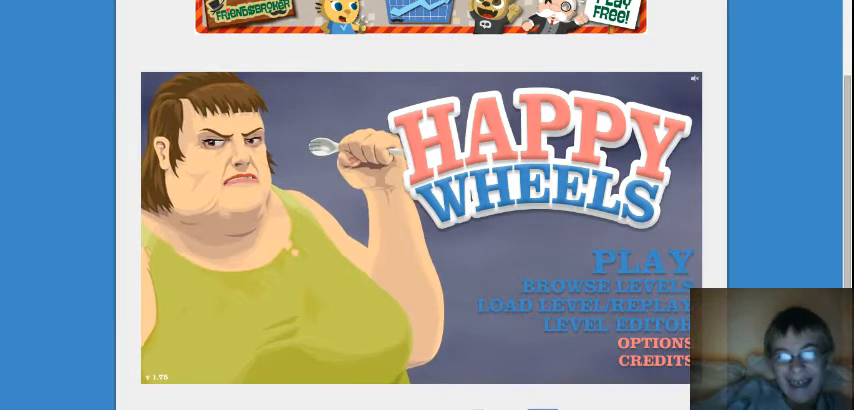
# Search the User Levels by name for 'qu' and expand one matching level's details
pyautogui.click(592, 284)
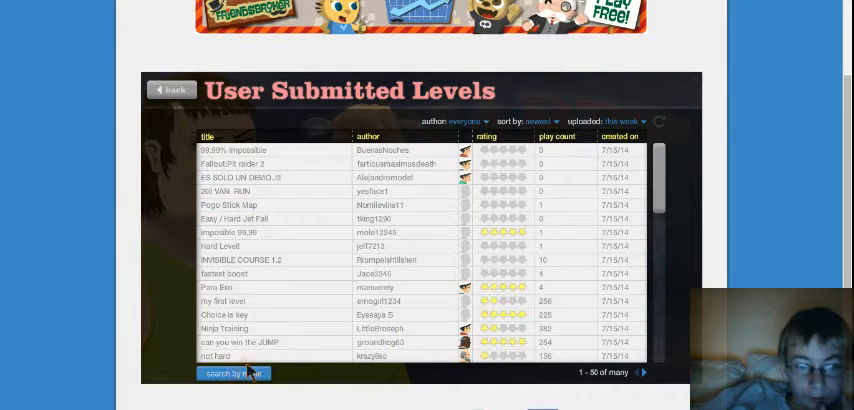
pyautogui.click(234, 372)
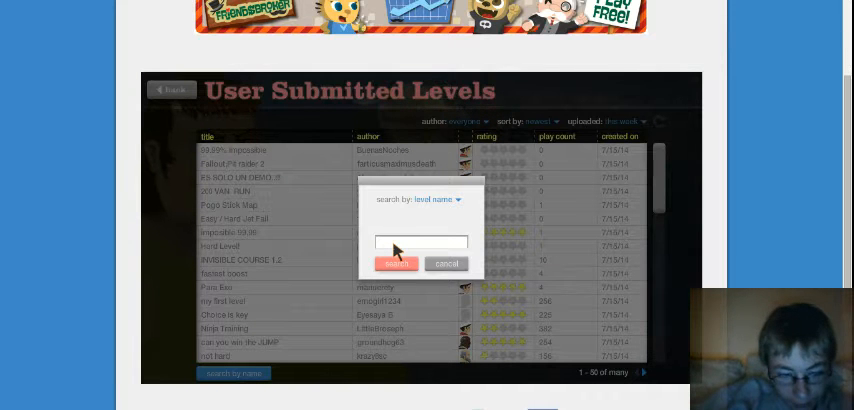
pyautogui.write('qu')
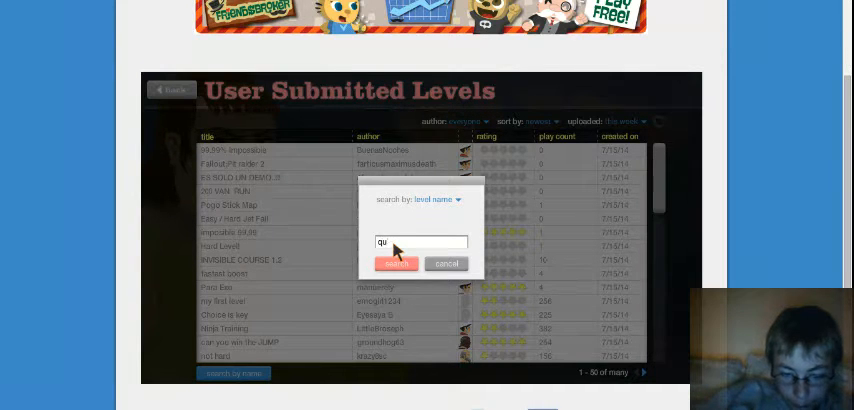
pyautogui.click(396, 264)
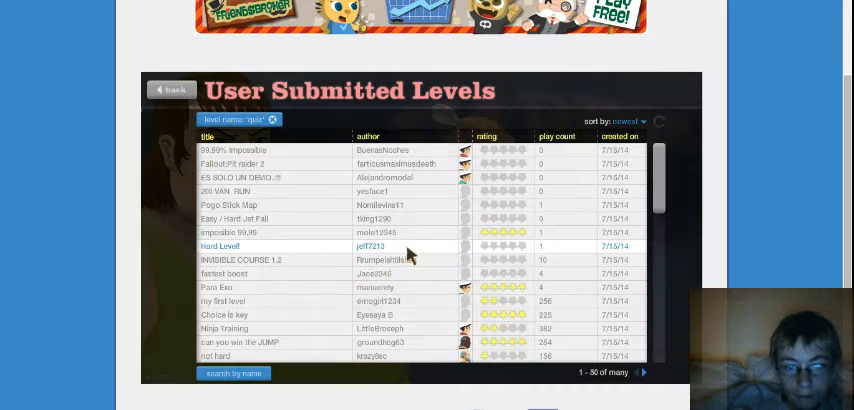
pyautogui.click(220, 246)
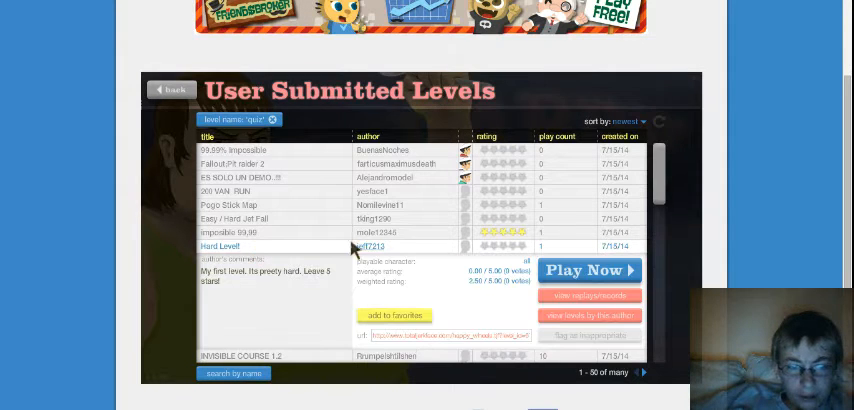
# Start the level with the wheelchair character, then exit back to the level browser
pyautogui.click(588, 272)
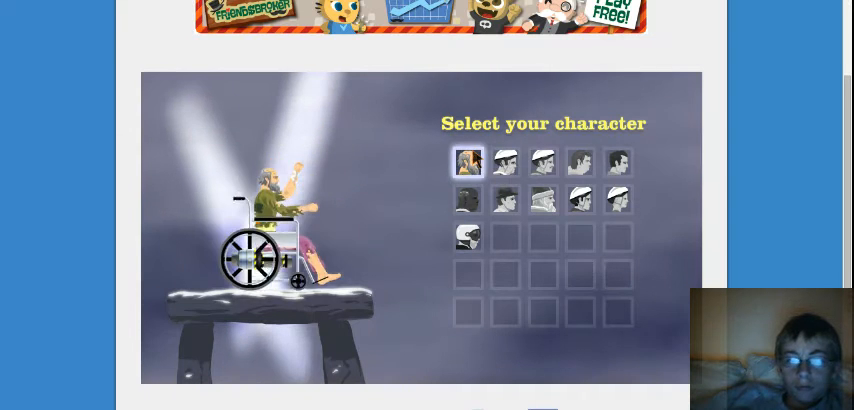
pyautogui.click(504, 160)
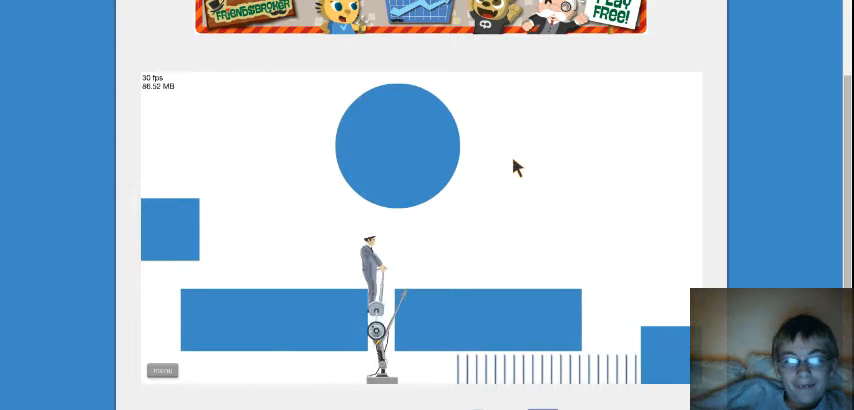
pyautogui.moveTo(368, 198)
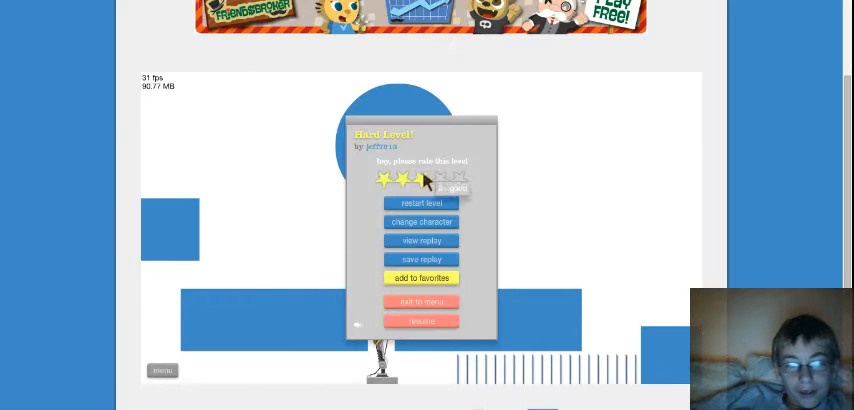
pyautogui.click(420, 320)
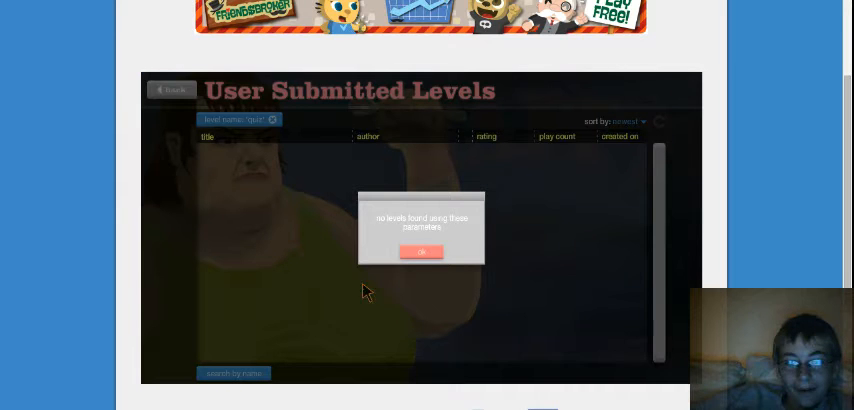
# Dismiss the no-levels notice and run a corrected name search for the Tobuscus quiz levels
pyautogui.click(420, 252)
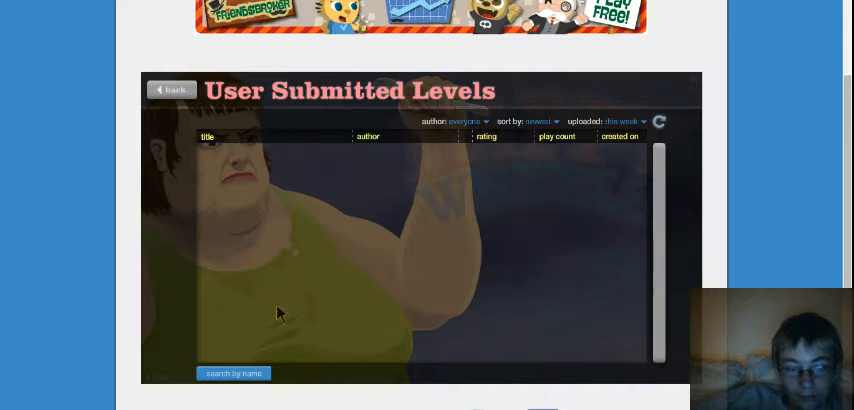
pyautogui.click(234, 372)
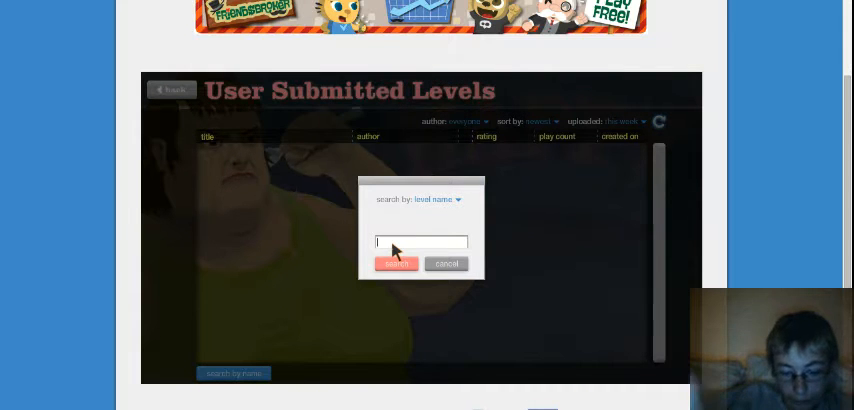
pyautogui.write('tov')
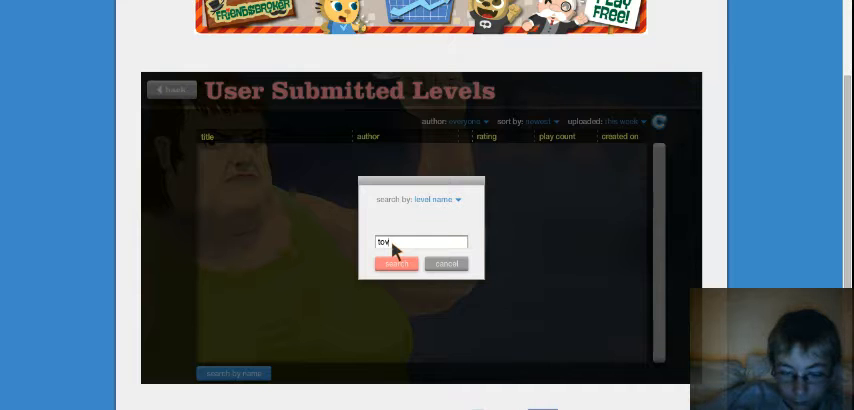
pyautogui.press('Backspace')
pyautogui.write('buscus')
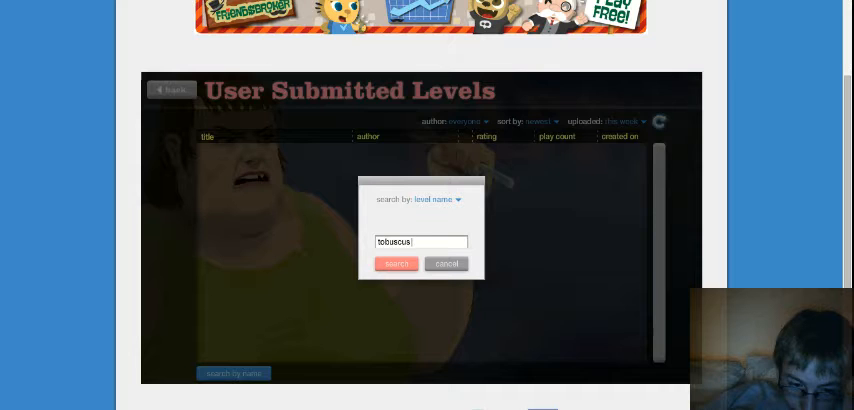
pyautogui.write('qu')
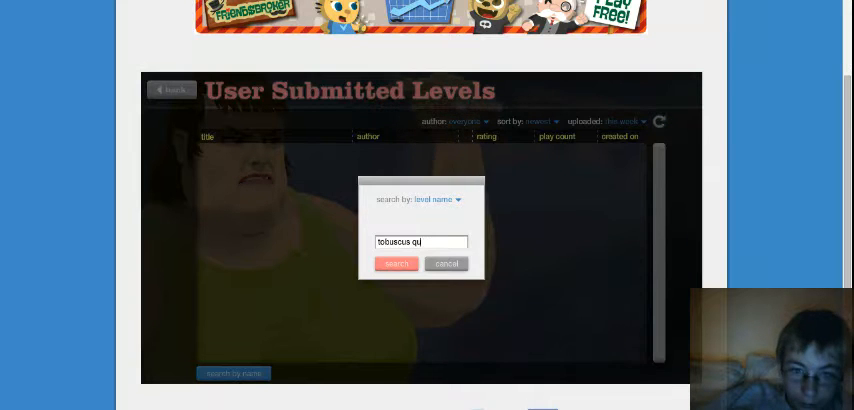
pyautogui.click(396, 264)
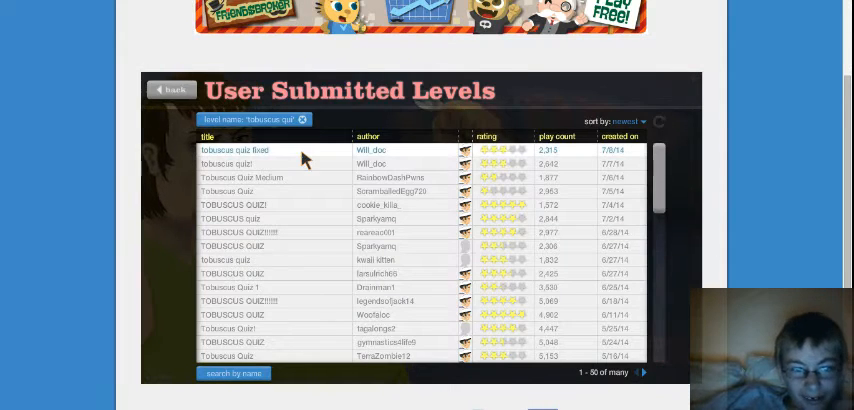
# Start the first Tobuscus quiz level and play it through to VICTORY
pyautogui.click(234, 150)
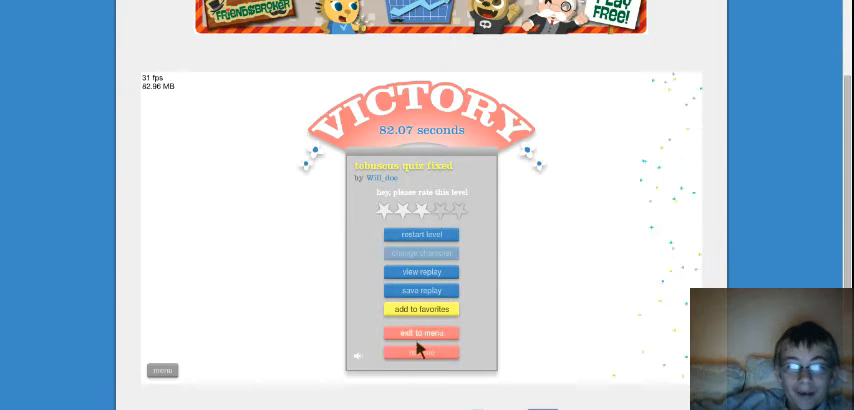
# Leave the victory screen, play the third quiz result, then quit it back to the browser
pyautogui.click(420, 332)
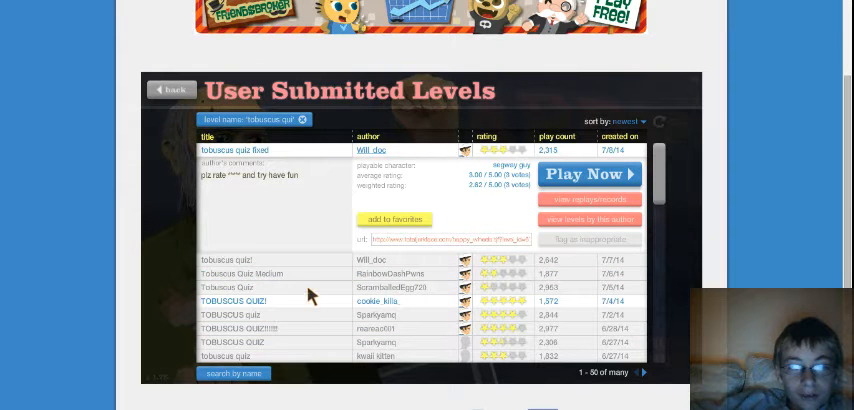
pyautogui.click(240, 272)
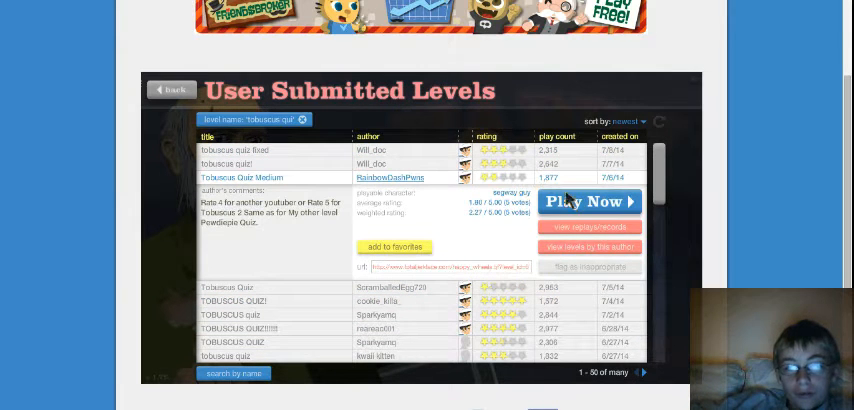
pyautogui.moveTo(418, 200)
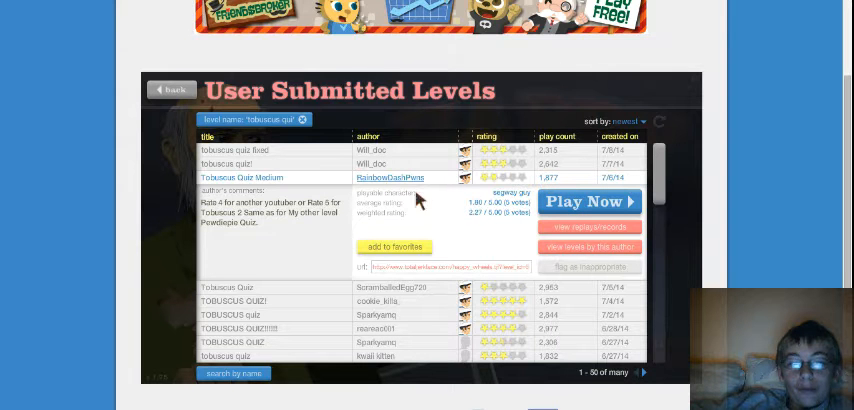
pyautogui.click(588, 202)
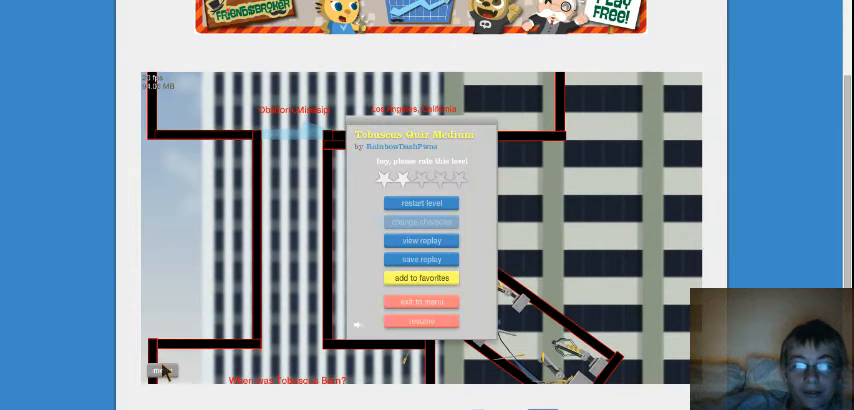
pyautogui.click(420, 320)
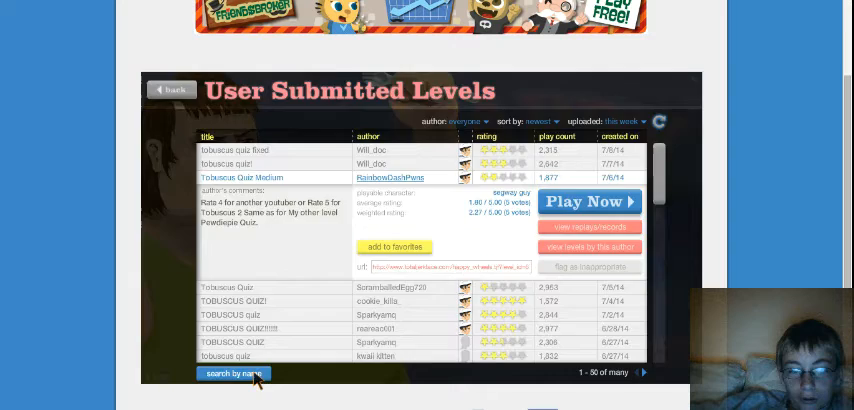
pyautogui.click(234, 372)
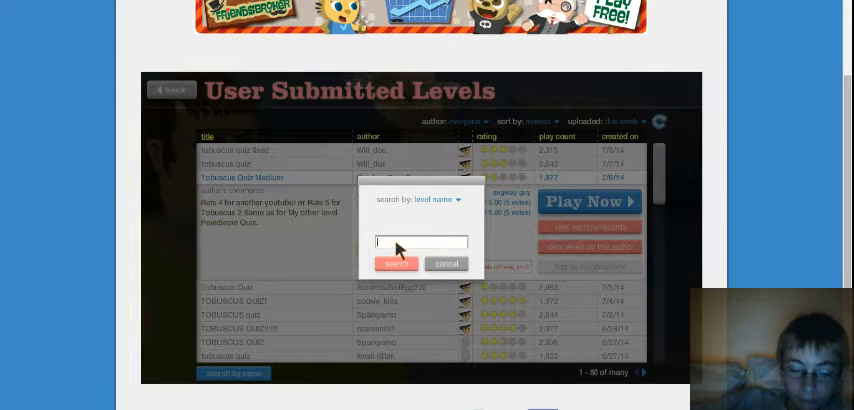
# Search by name for 'sword throw' and start playing the first Sword Throw level
pyautogui.write('swd')
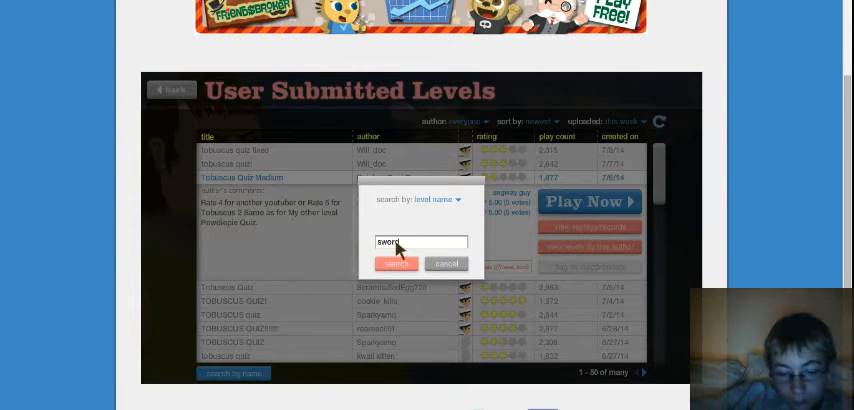
pyautogui.write('throw')
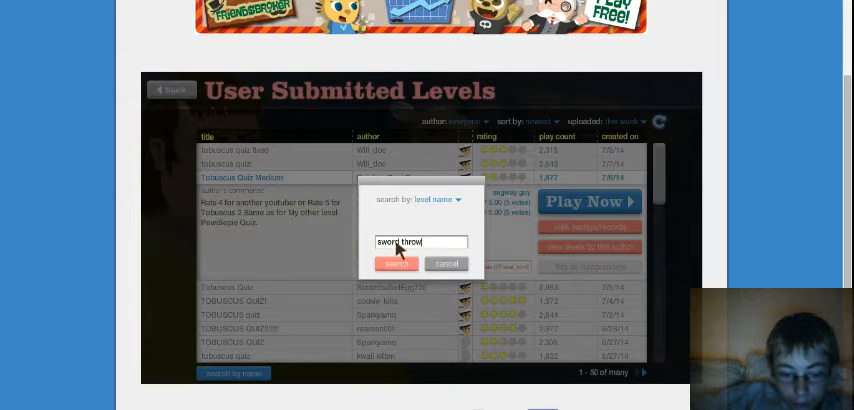
pyautogui.click(396, 264)
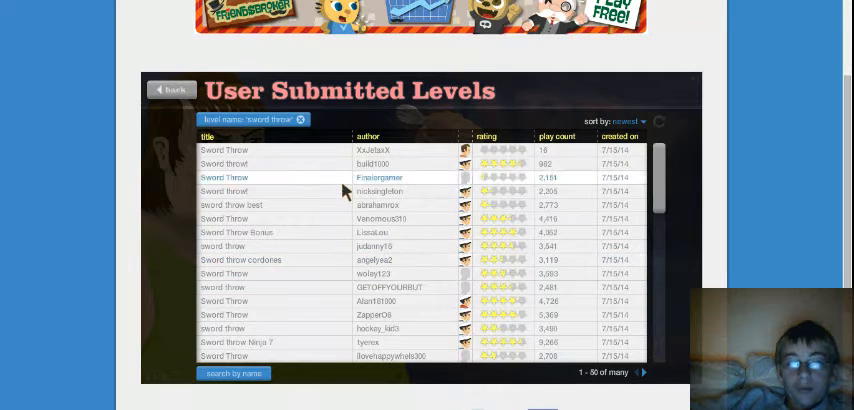
pyautogui.click(224, 150)
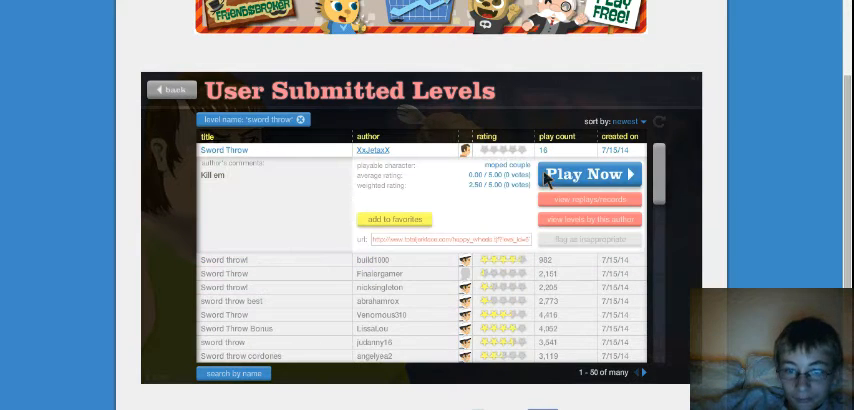
pyautogui.click(588, 172)
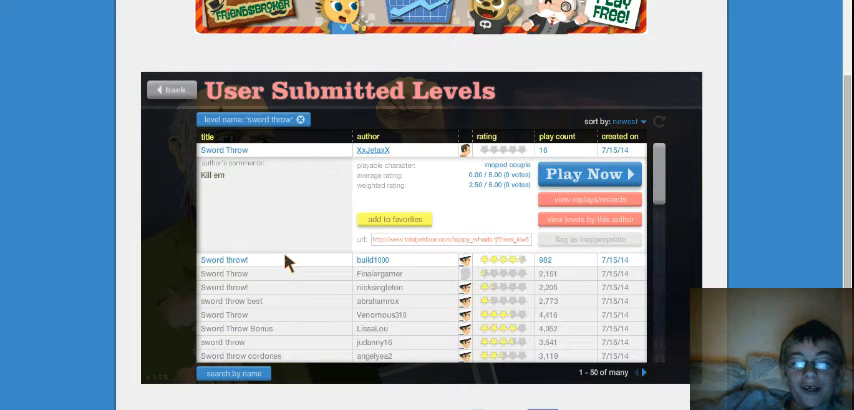
pyautogui.click(588, 174)
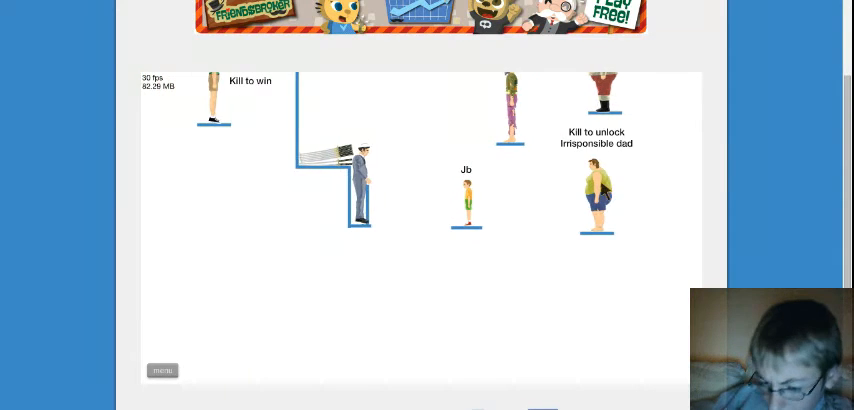